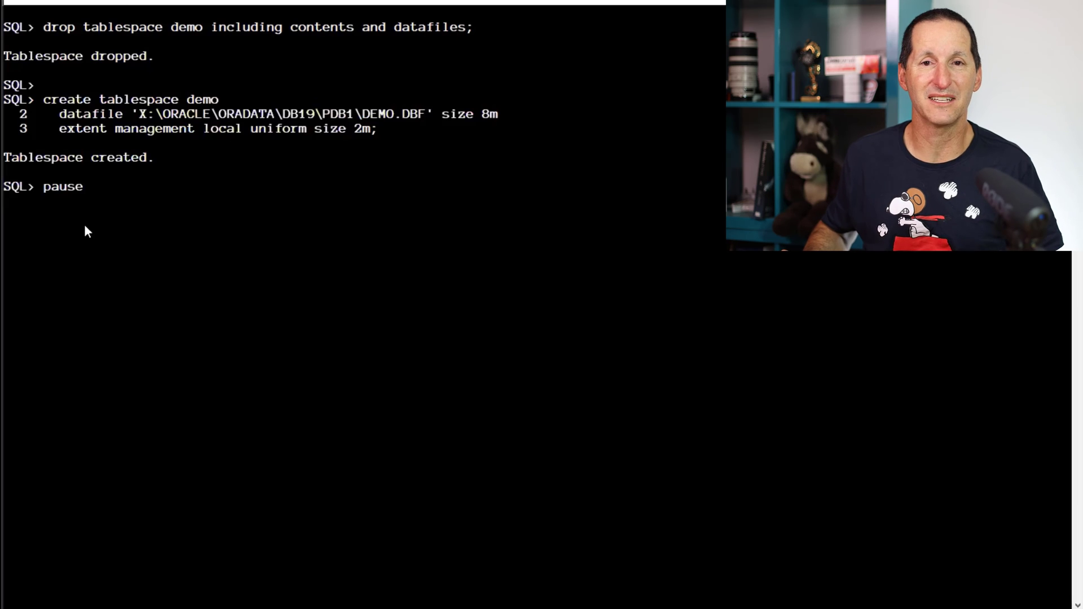
- Add a second 50m datafile to the demo tablespace and list T's twelve 2097152-byte extents alternating across both files
key(enter)
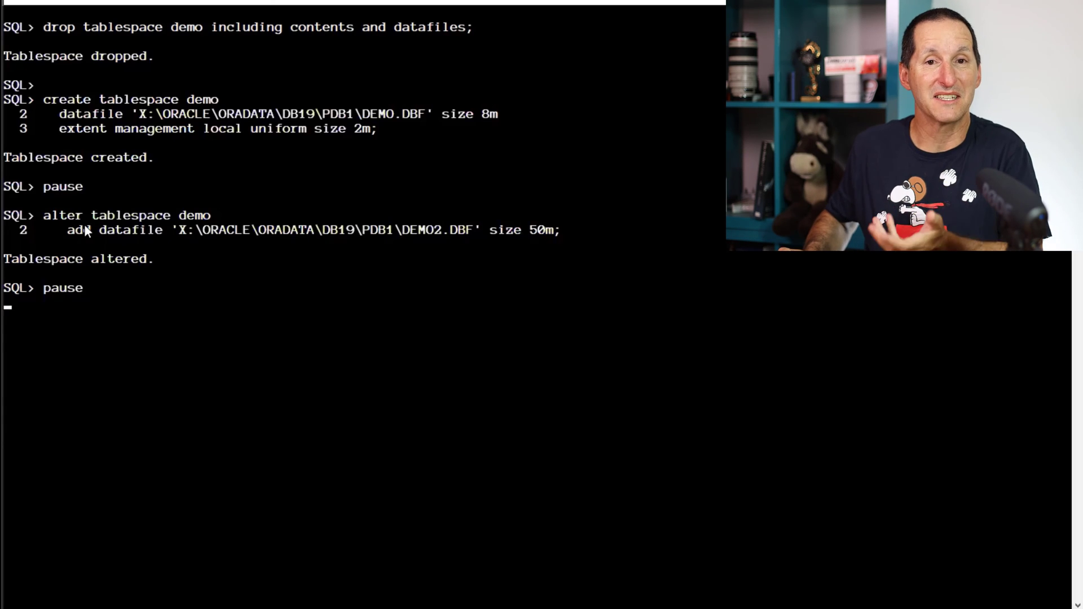
key(Return)
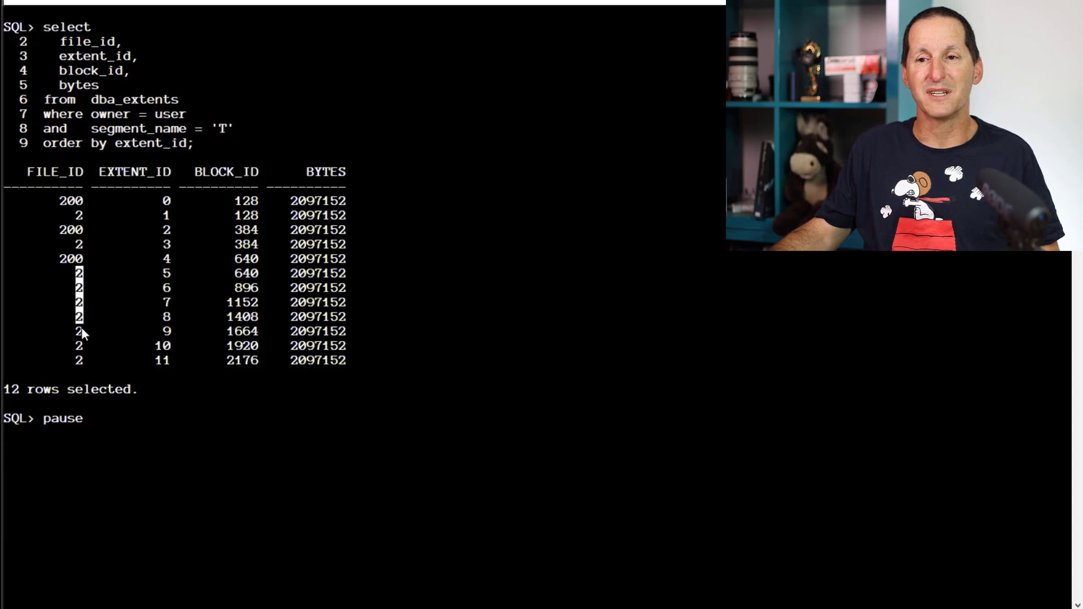
key(enter)
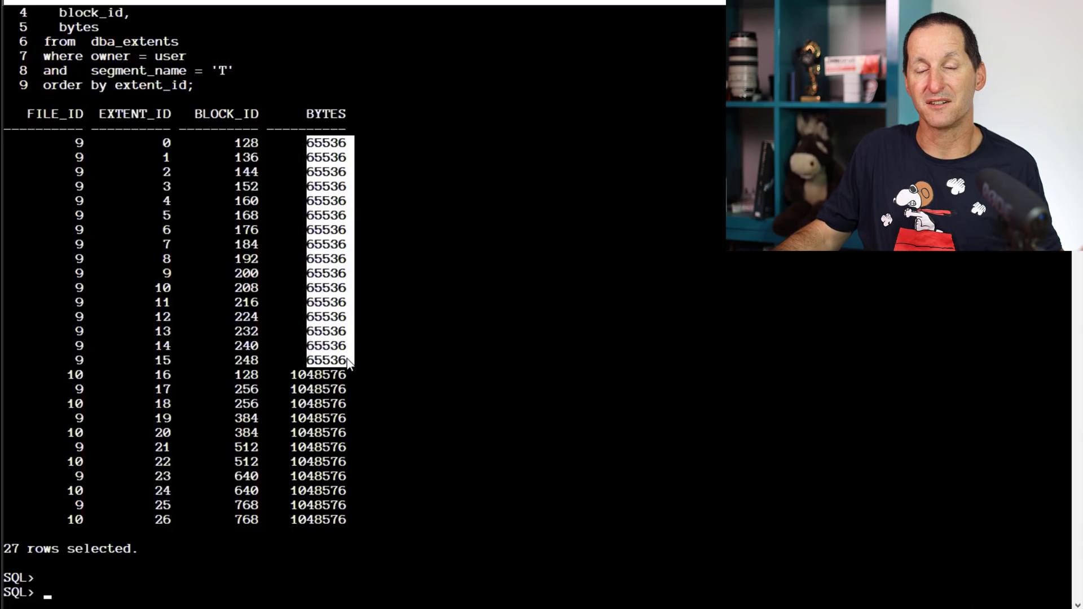
mouse_move(81, 148)
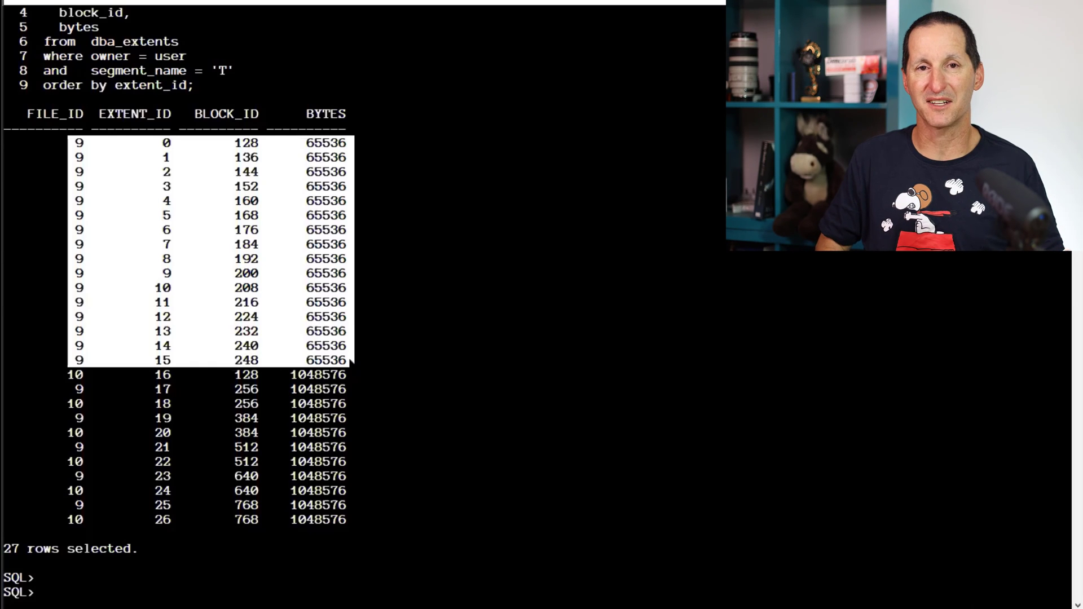
mouse_move(300, 145)
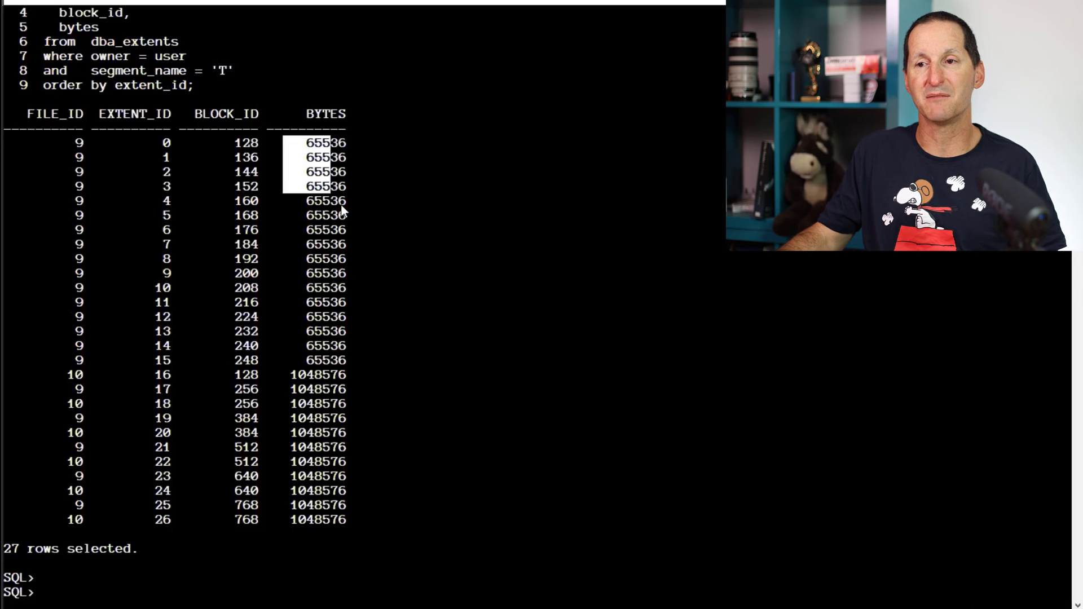
drag(339, 211, 362, 370)
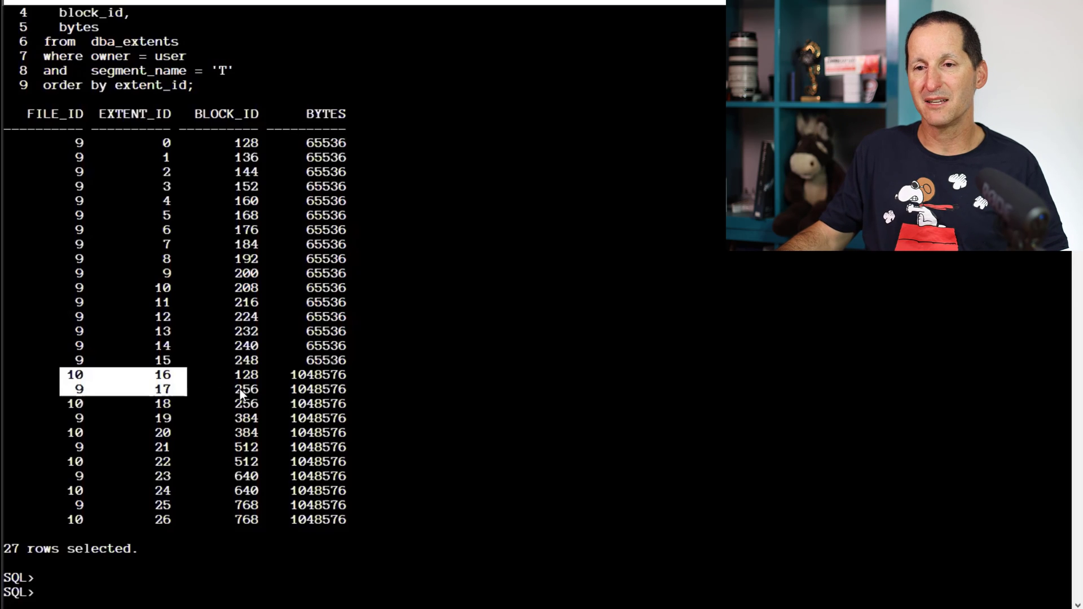
drag(78, 380, 283, 519)
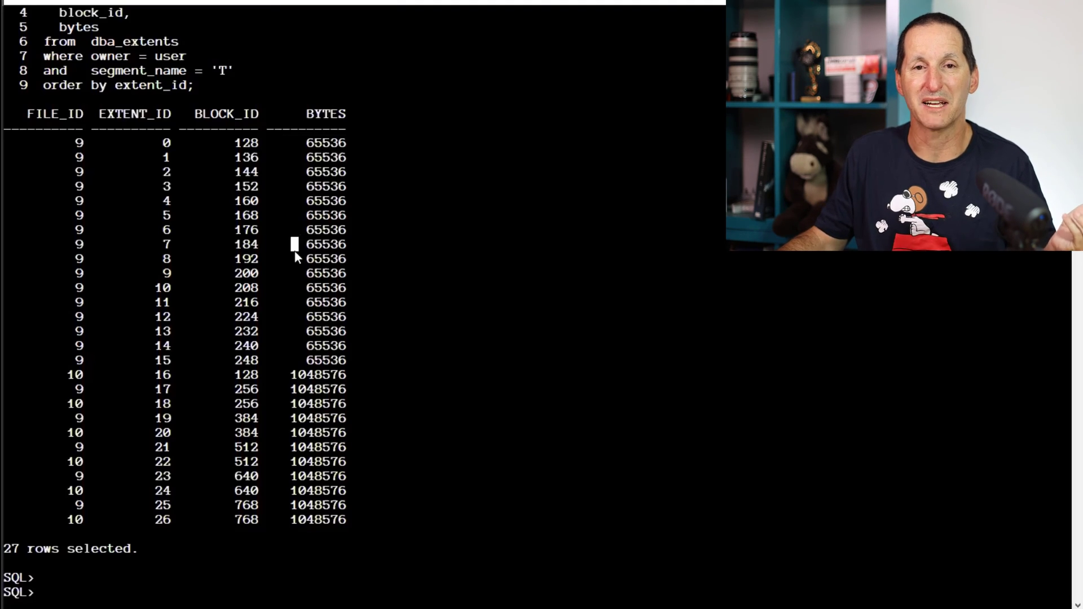
drag(325, 142, 325, 359)
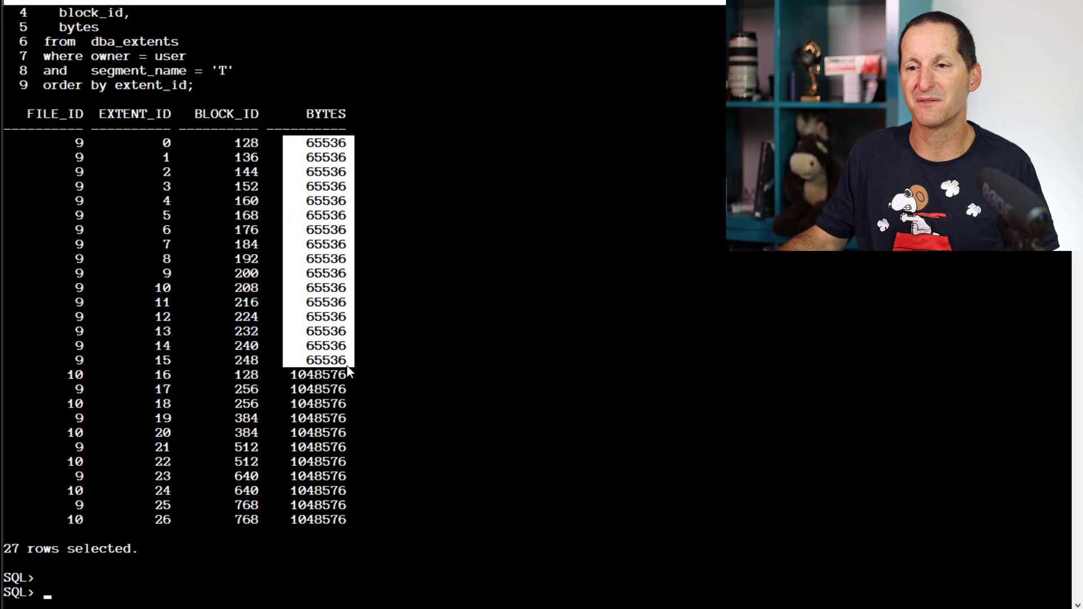
mouse_move(311, 192)
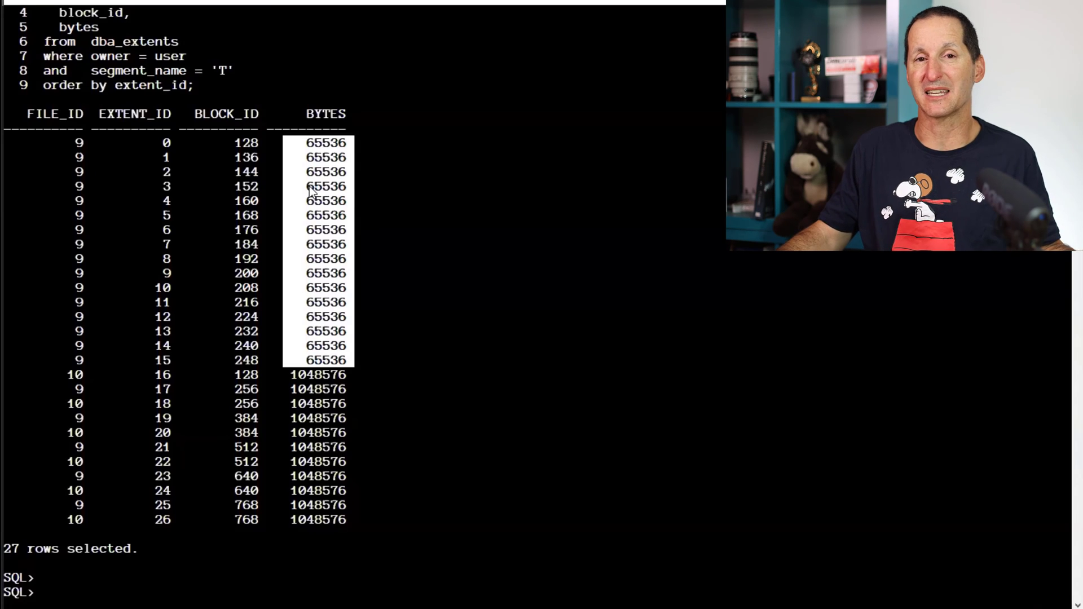
mouse_move(393, 398)
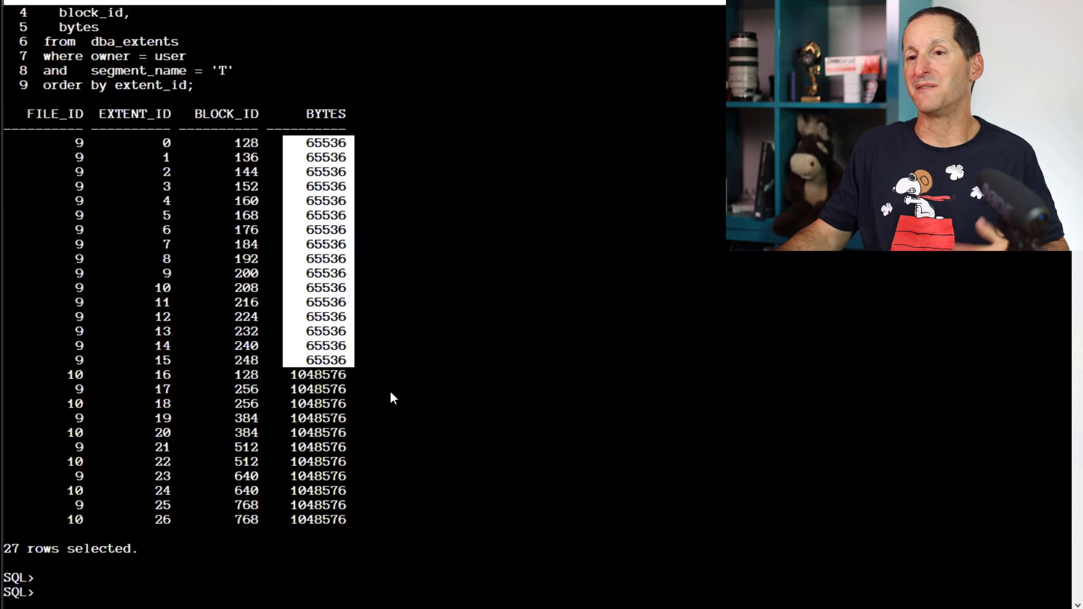